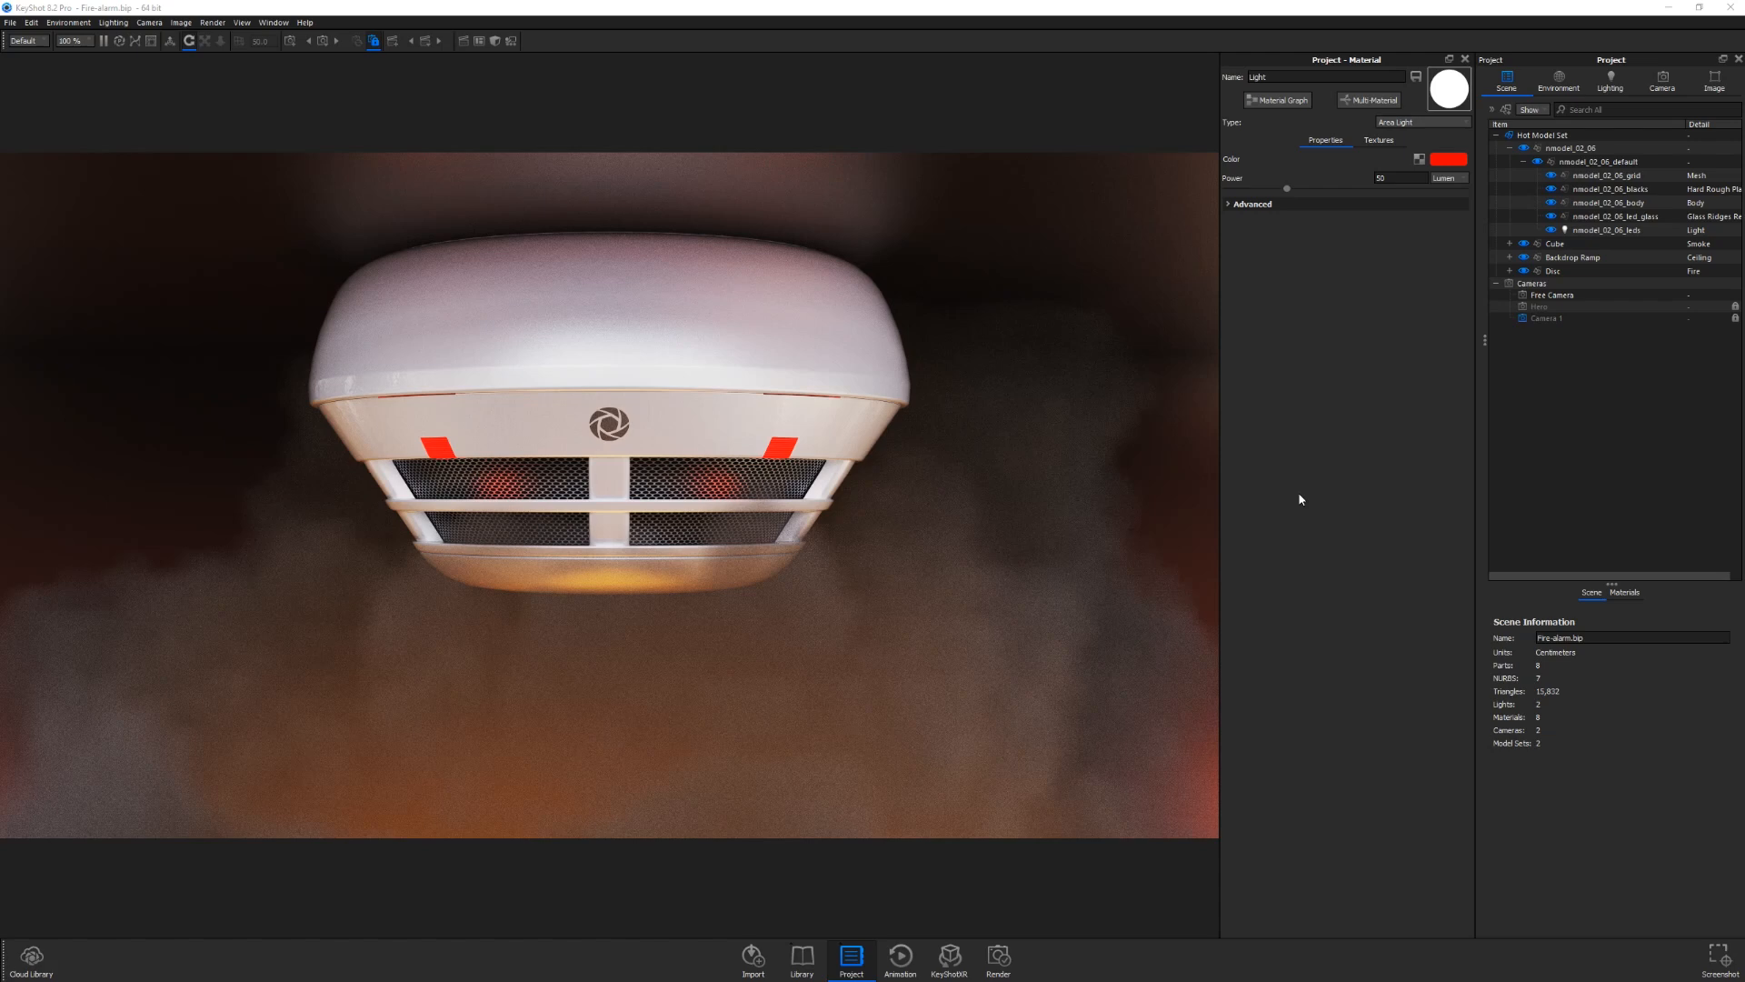
- Show the Image tab's image style settings, with the Hot style and Bloom off
{"action": "left_click", "coordinate": [1607, 230]}
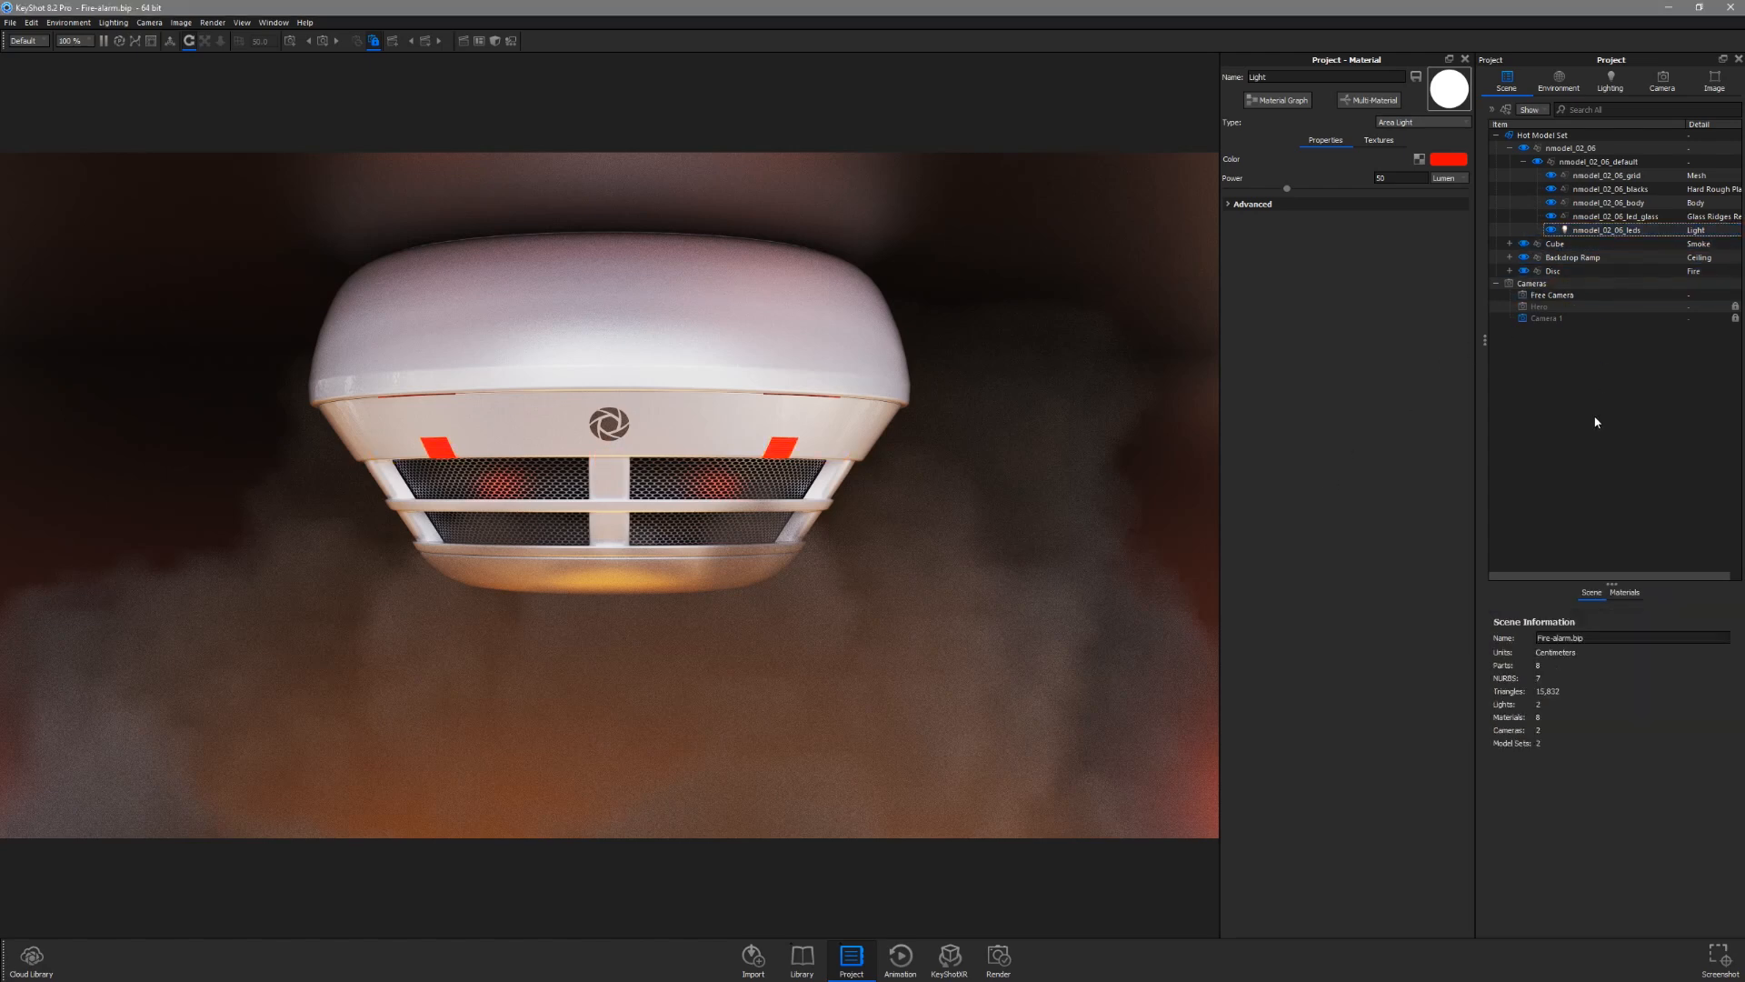
{"action": "mouse_move", "coordinate": [806, 426]}
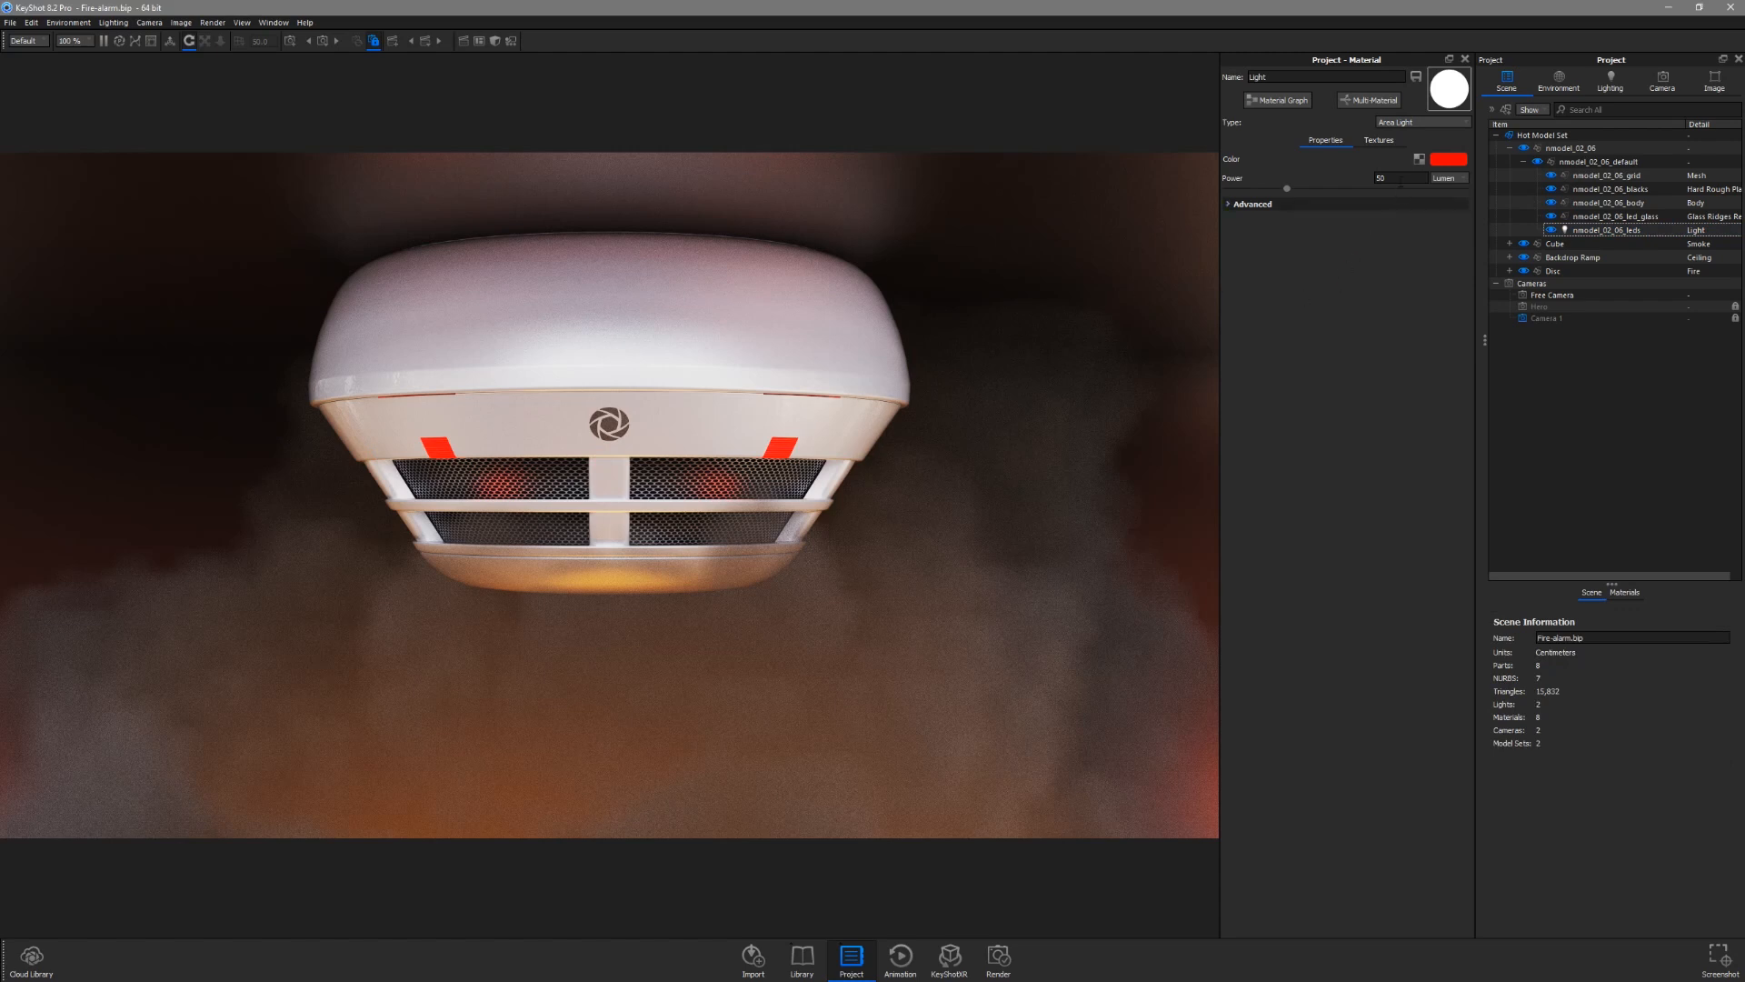
{"action": "mouse_move", "coordinate": [1358, 464]}
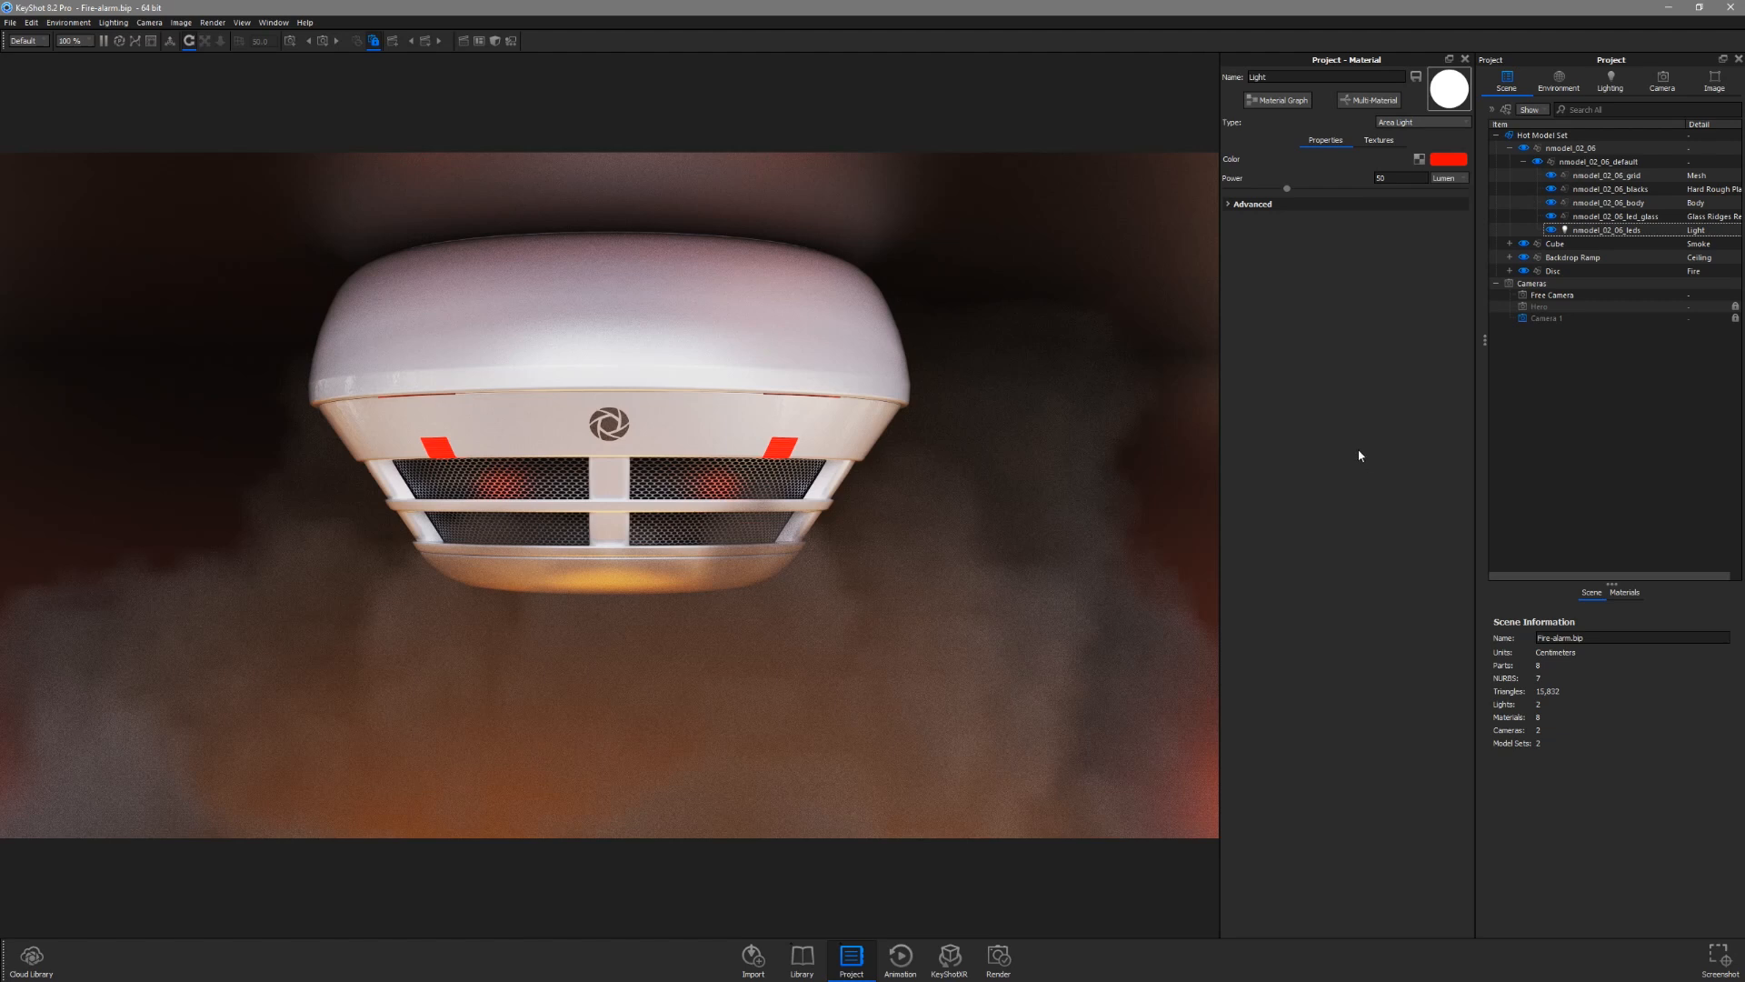
{"action": "mouse_move", "coordinate": [1358, 462]}
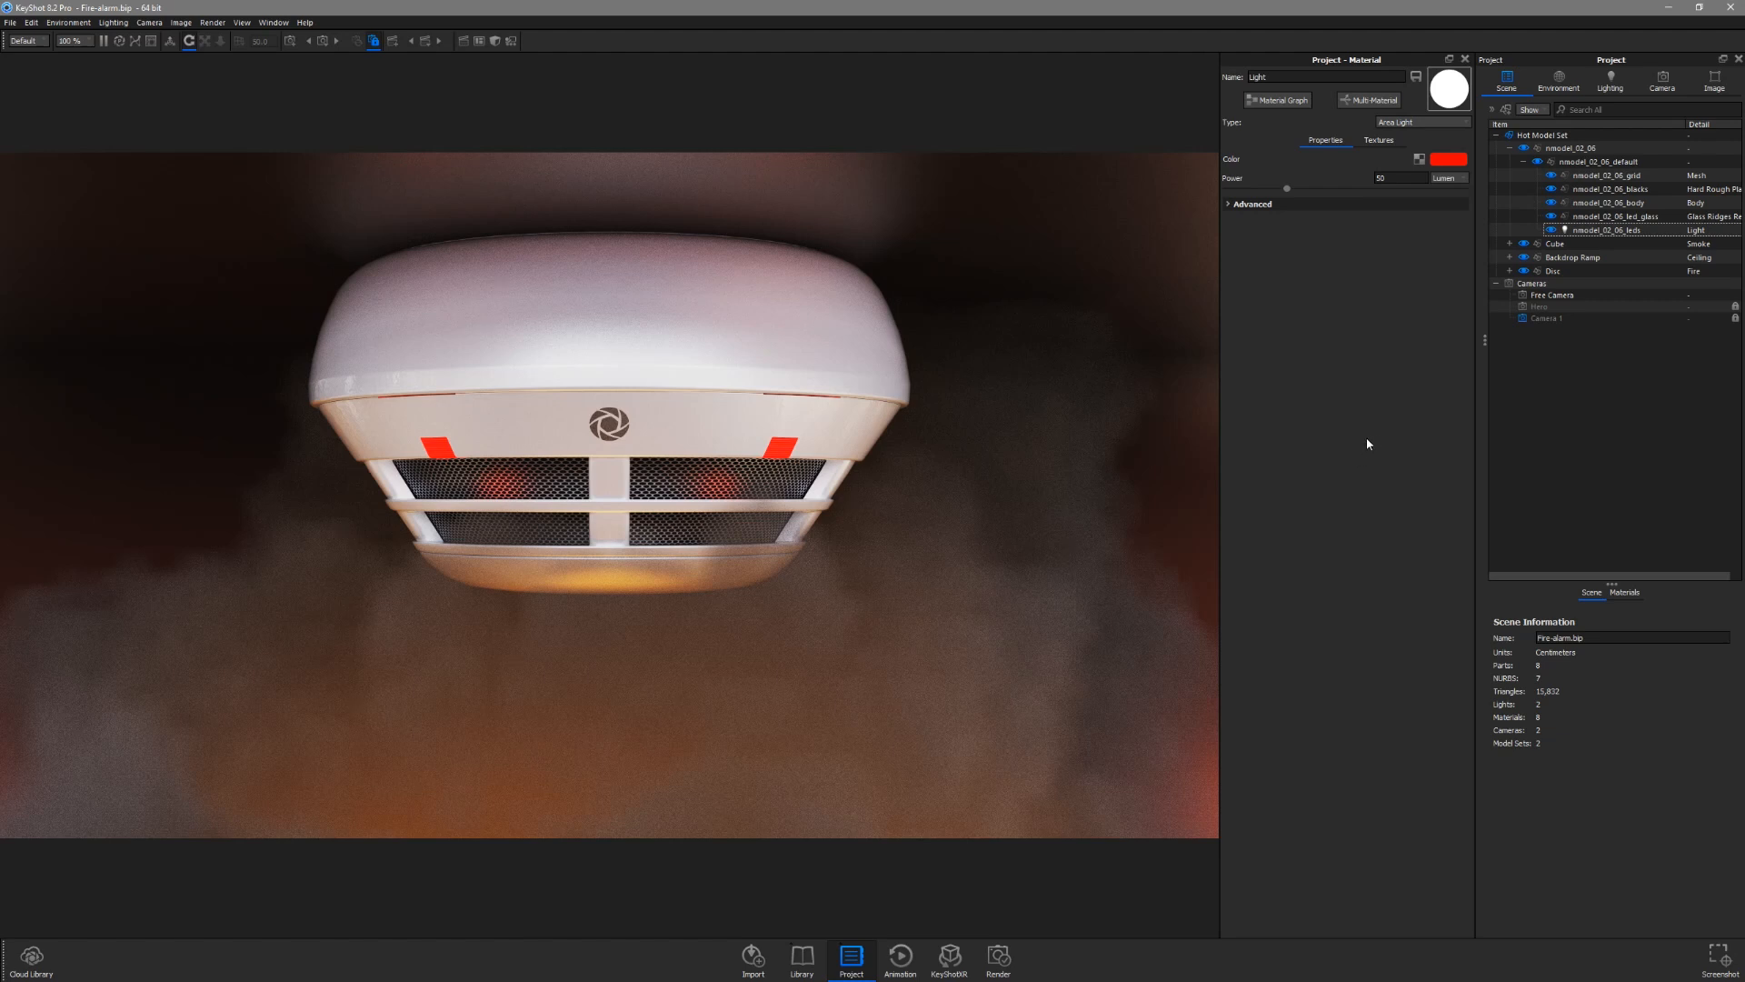
{"action": "left_click", "coordinate": [1712, 80]}
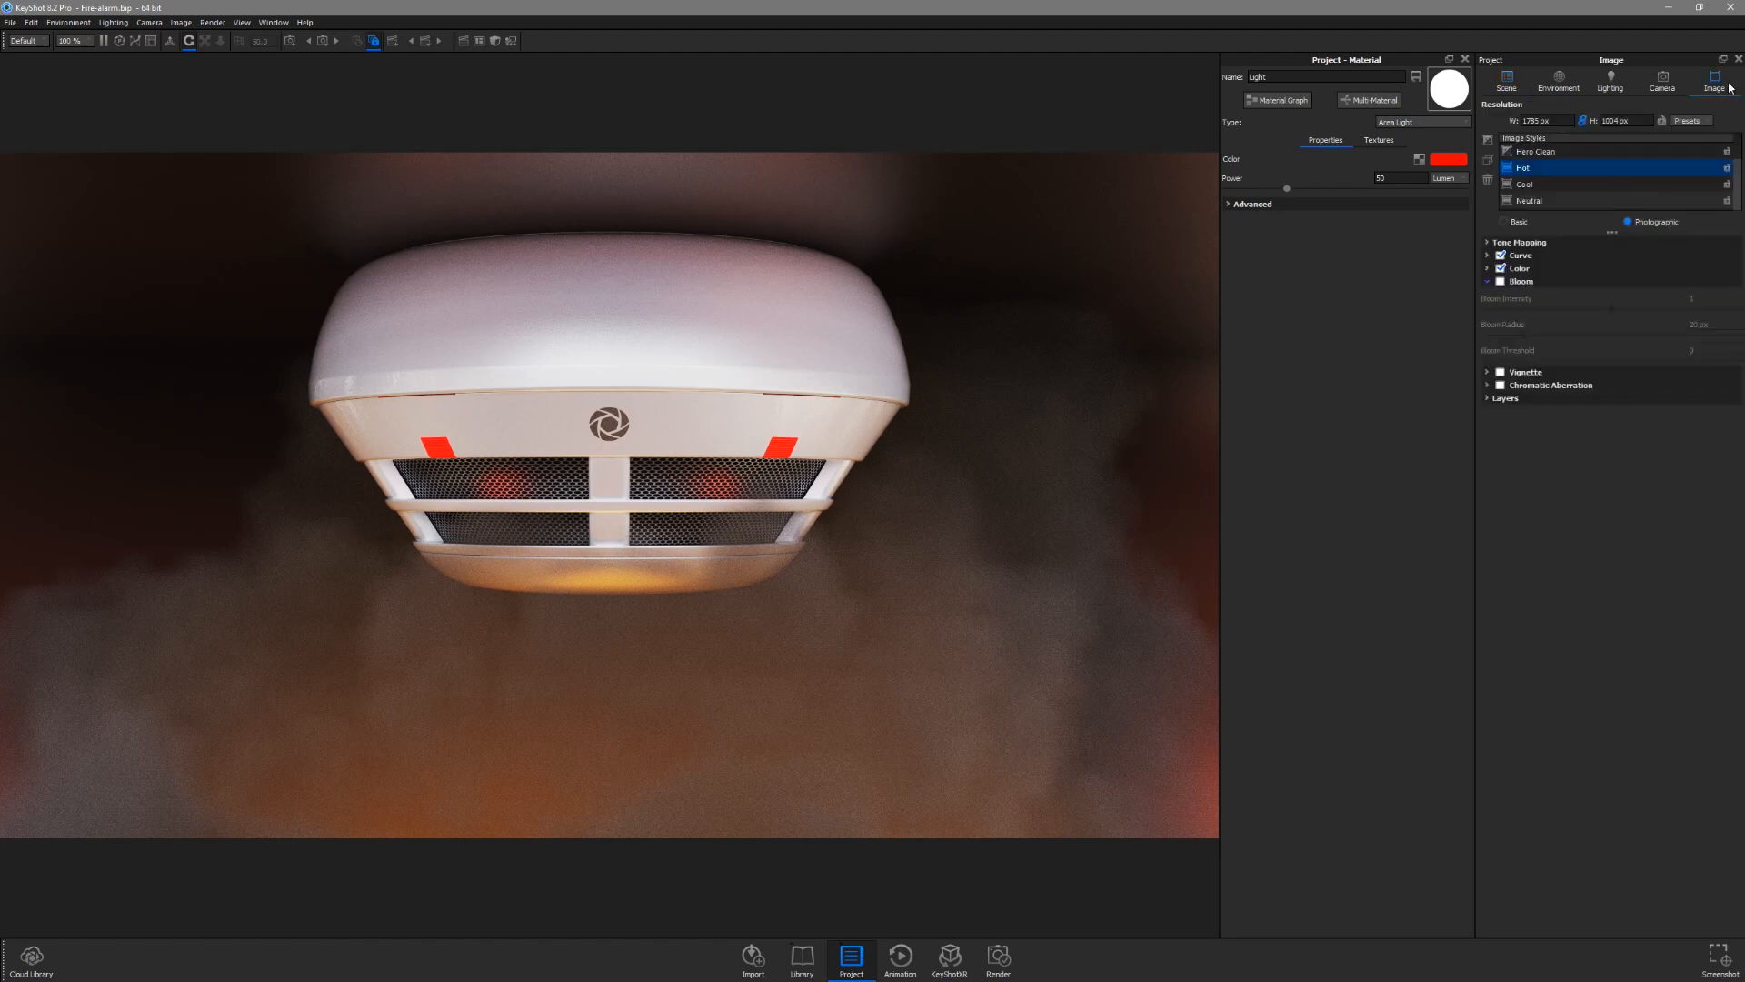
- Tick Bloom under Photographic in the Hot image style
{"action": "left_click", "coordinate": [1500, 282]}
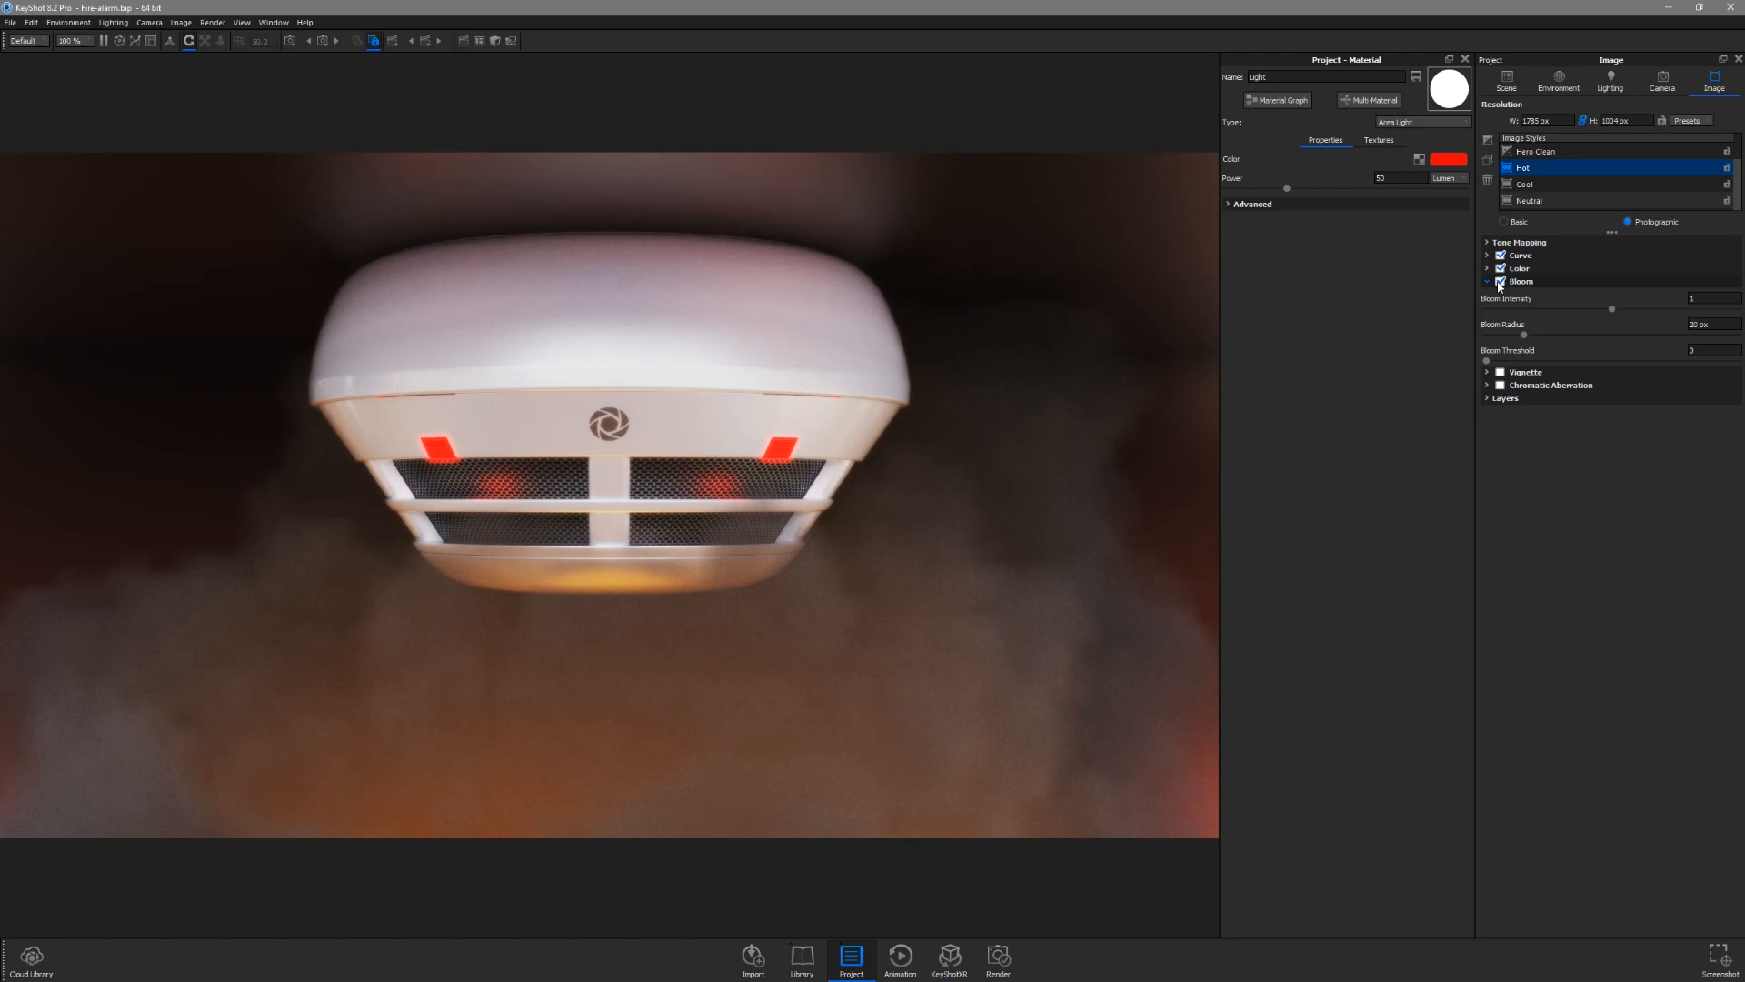
{"action": "mouse_move", "coordinate": [1518, 293]}
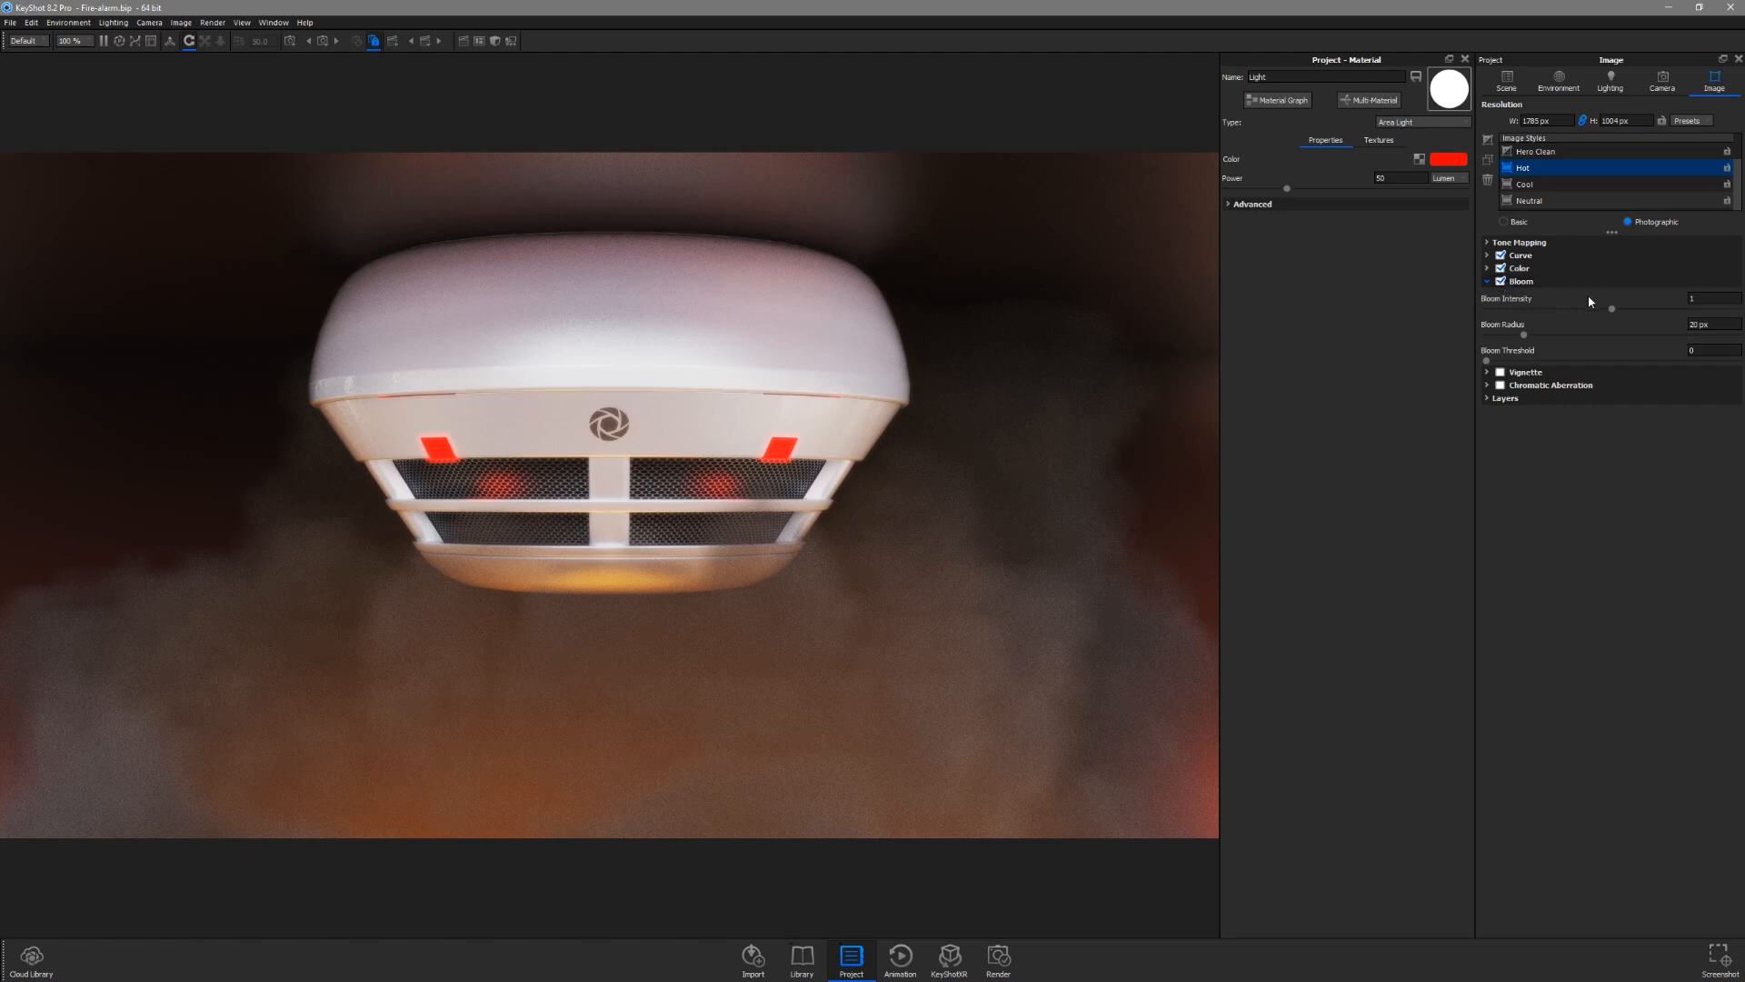
- Set bloom intensity 0.506, radius 27.943 px, threshold 0.918, then bring up render settings
{"action": "triple_click", "coordinate": [1714, 299]}
{"action": "type", "text": "2"}
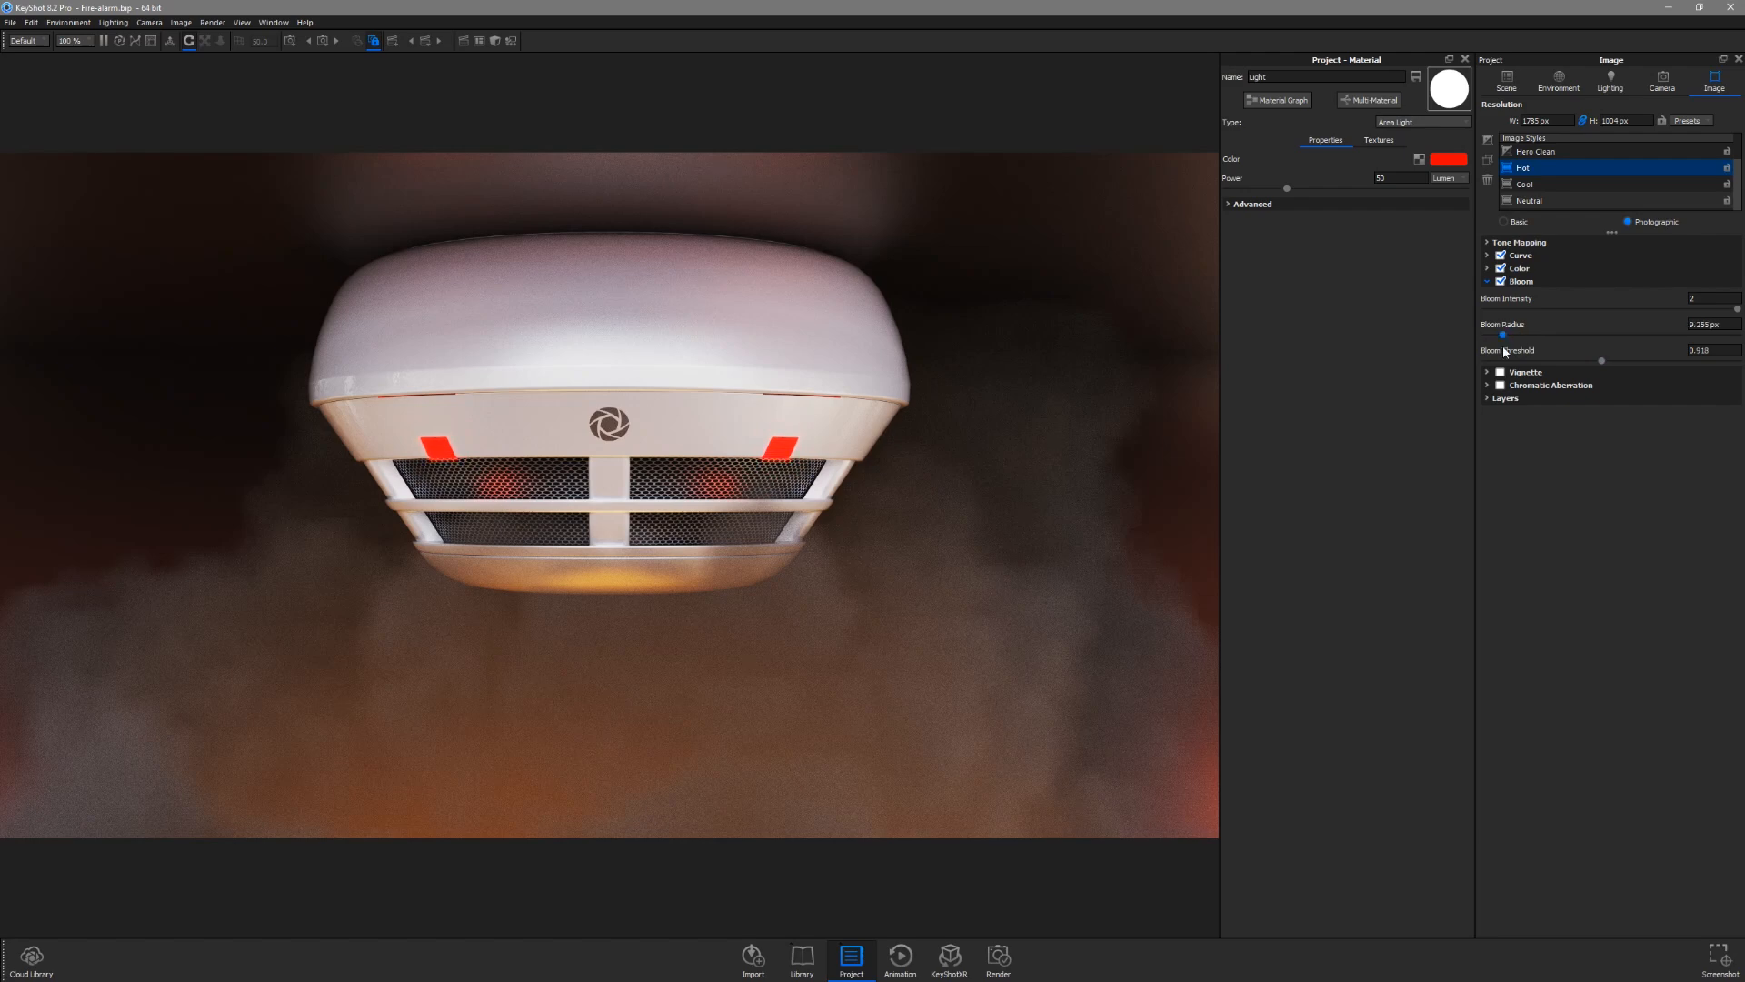
{"action": "left_click", "coordinate": [997, 957]}
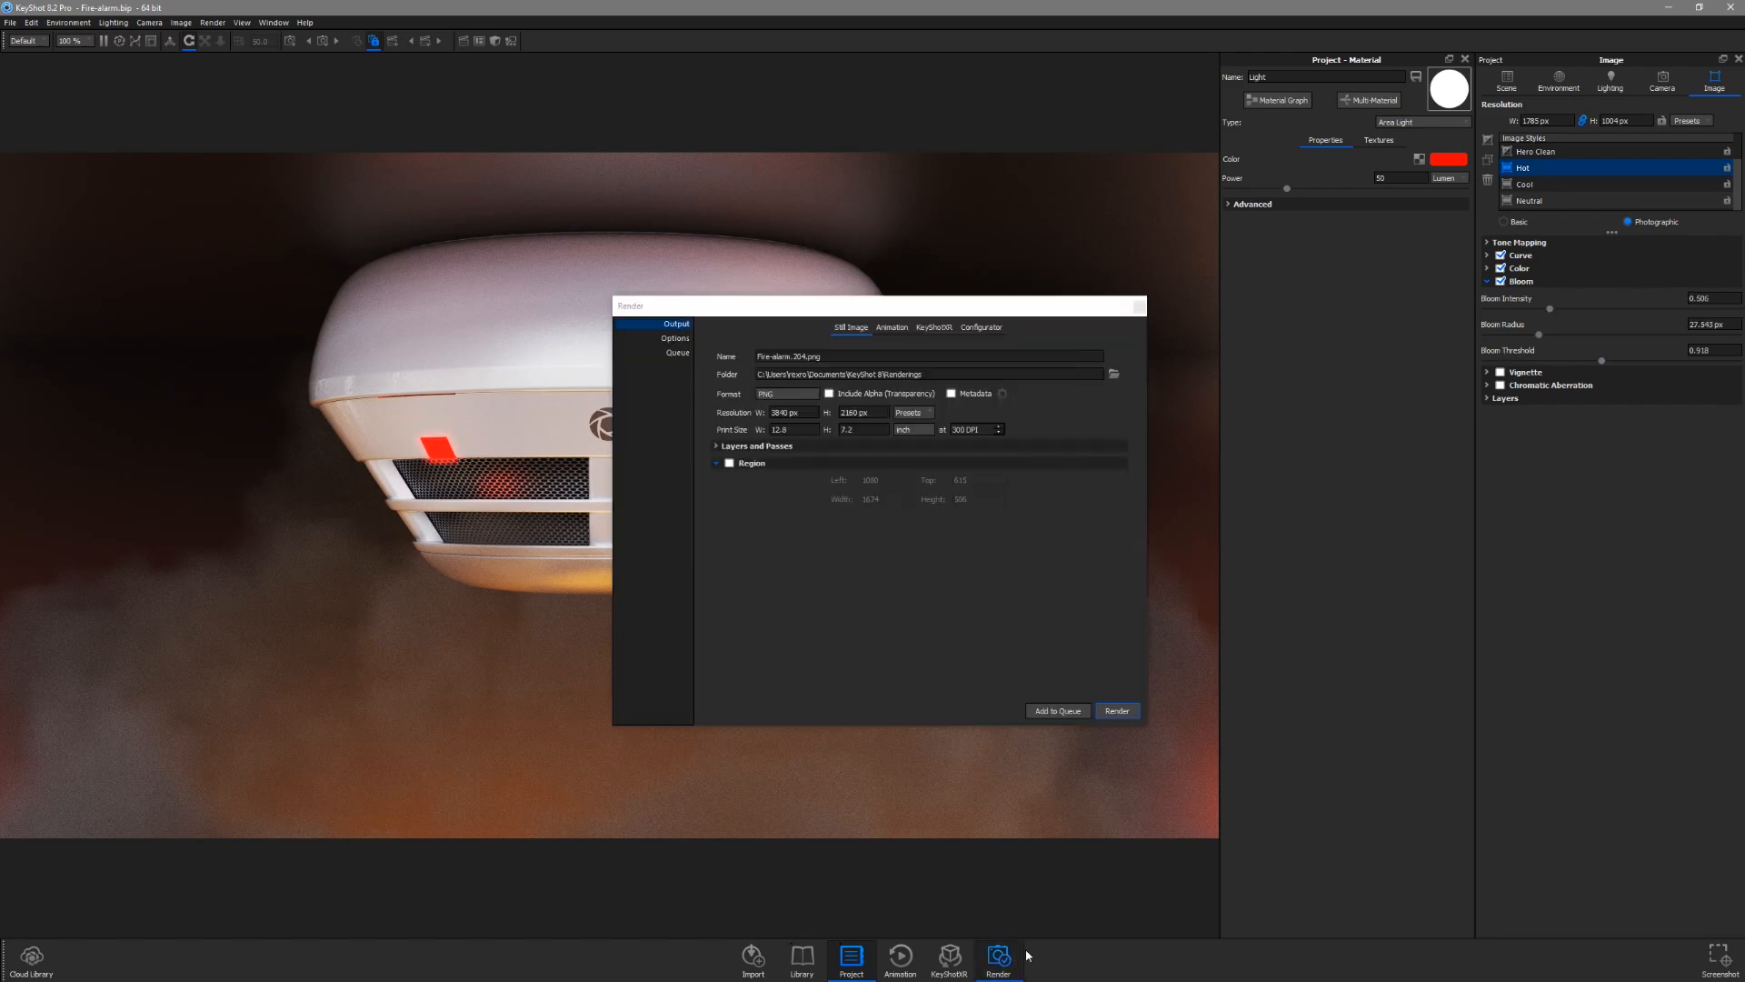
- Start rendering the 3840 × 2160 PNG still of the smoke alarm
{"action": "left_click", "coordinate": [1116, 709]}
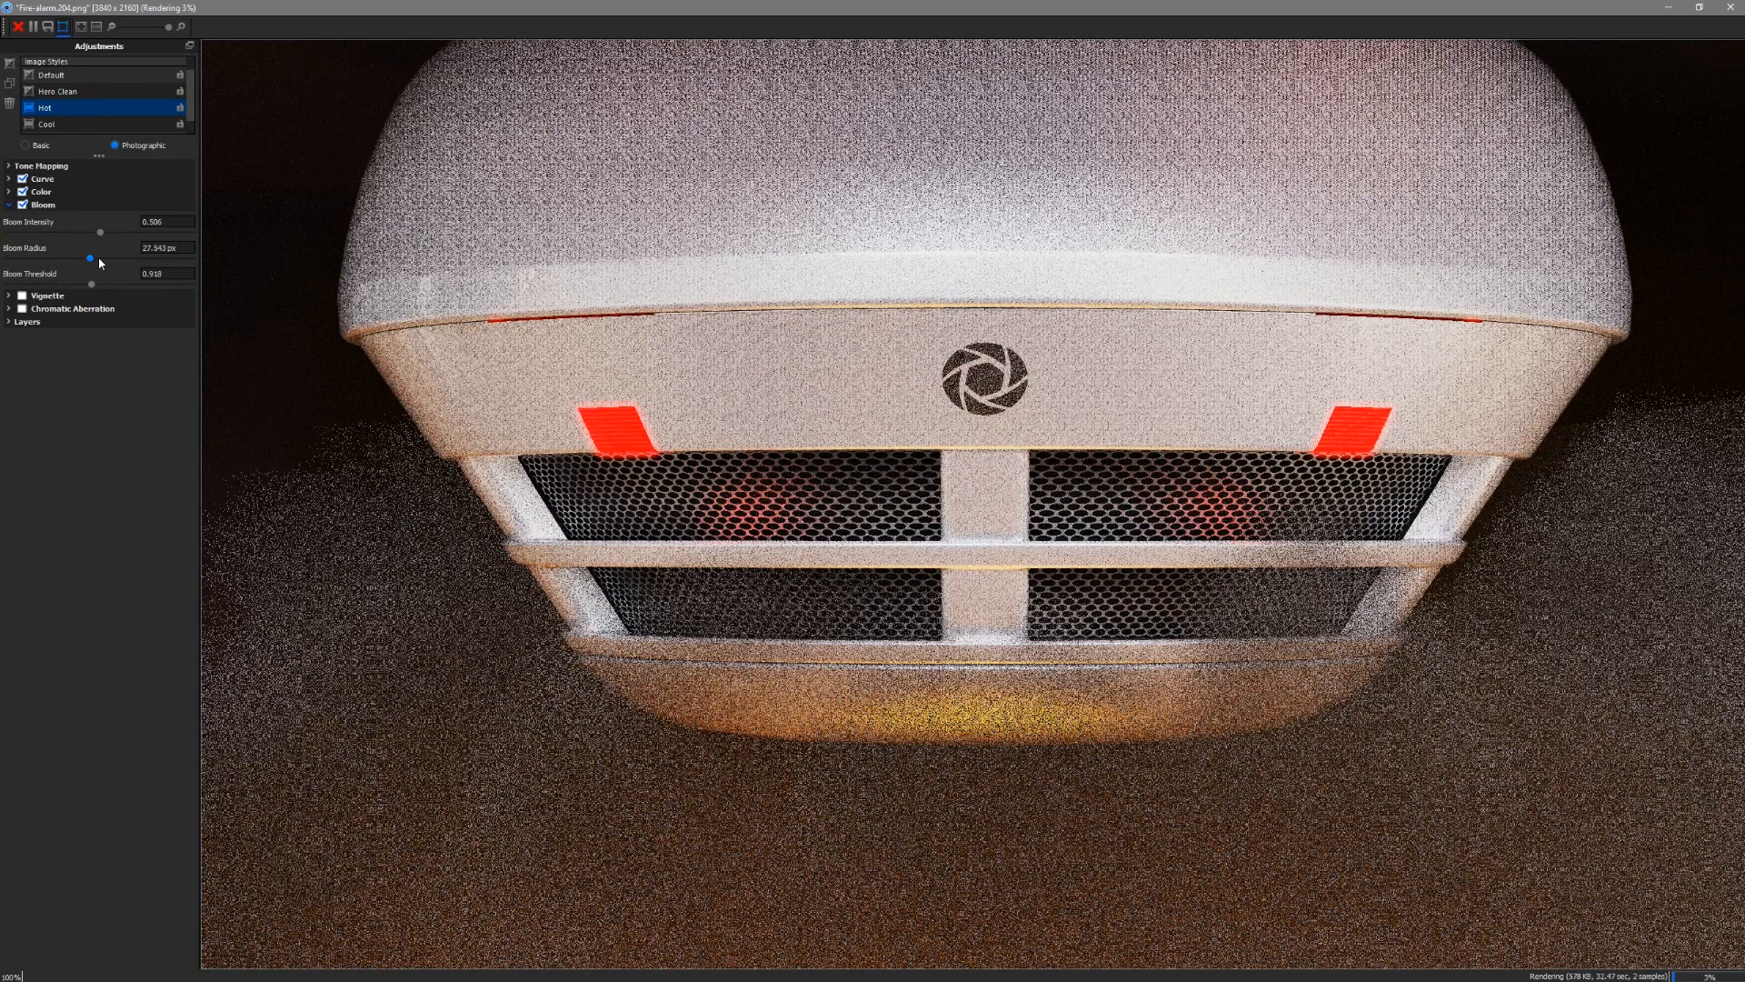
- Drag the render window's Bloom Radius slider up to about 40 px
{"action": "left_click_drag", "start_coordinate": [90, 258], "coordinate": [66, 258]}
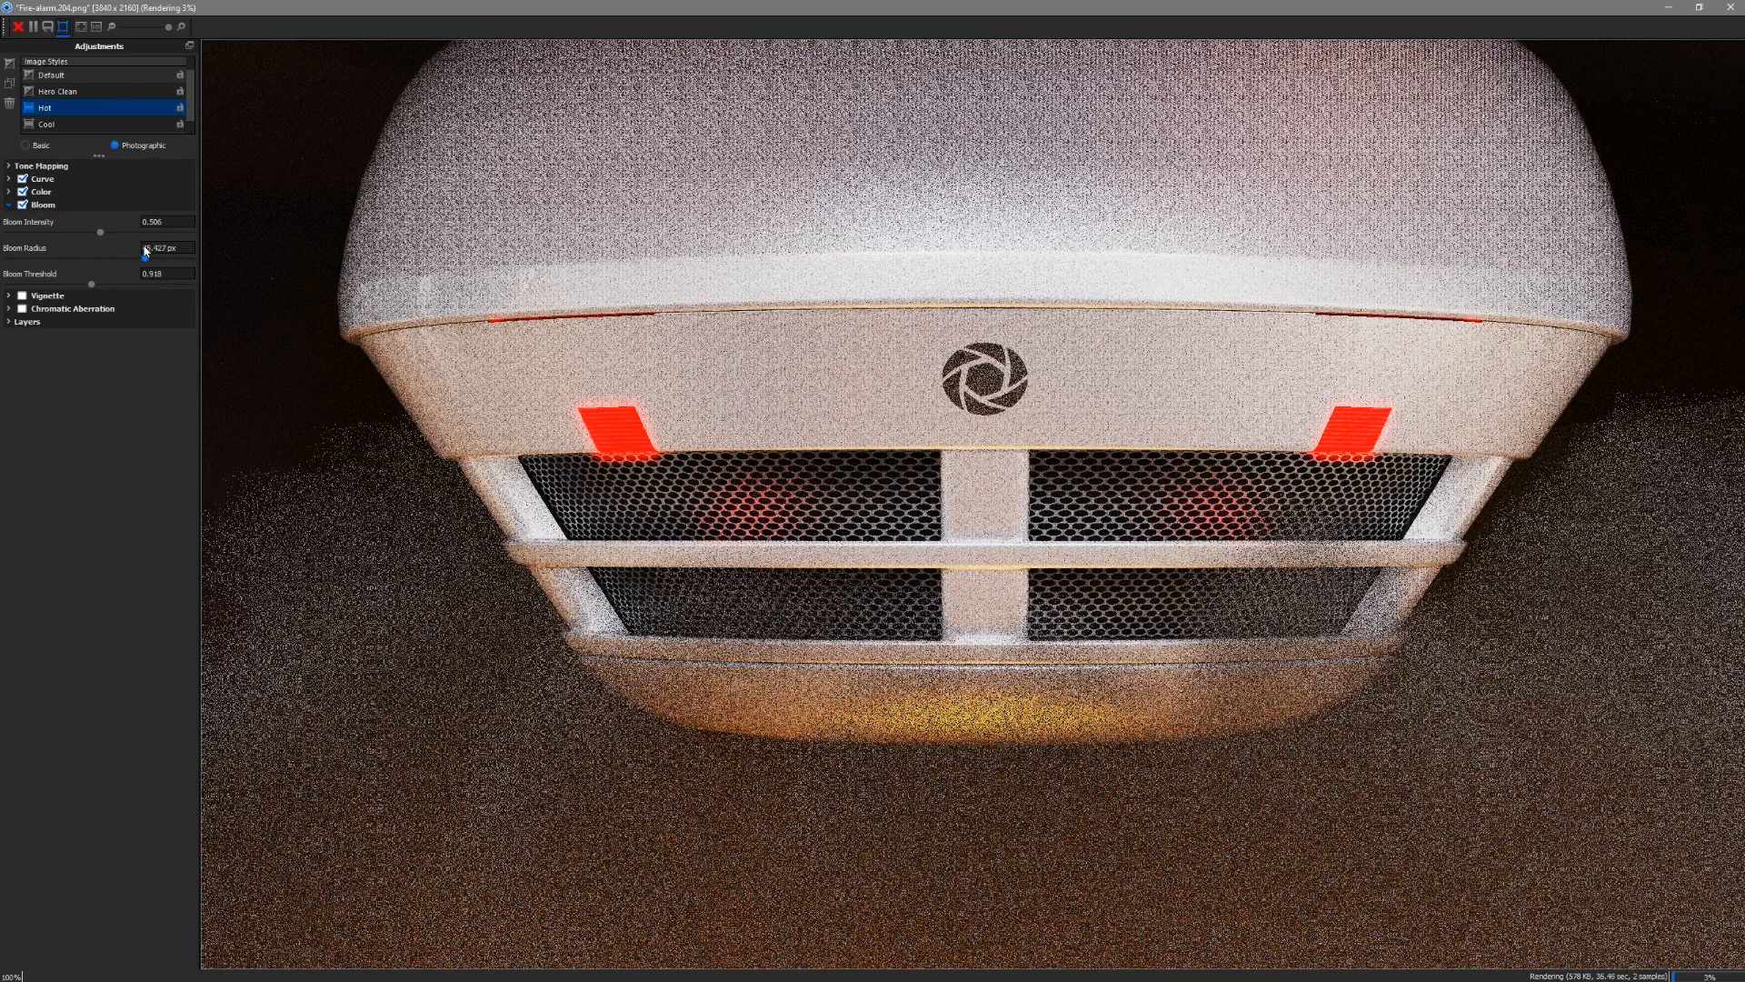
{"action": "left_click_drag", "start_coordinate": [147, 247], "coordinate": [128, 247]}
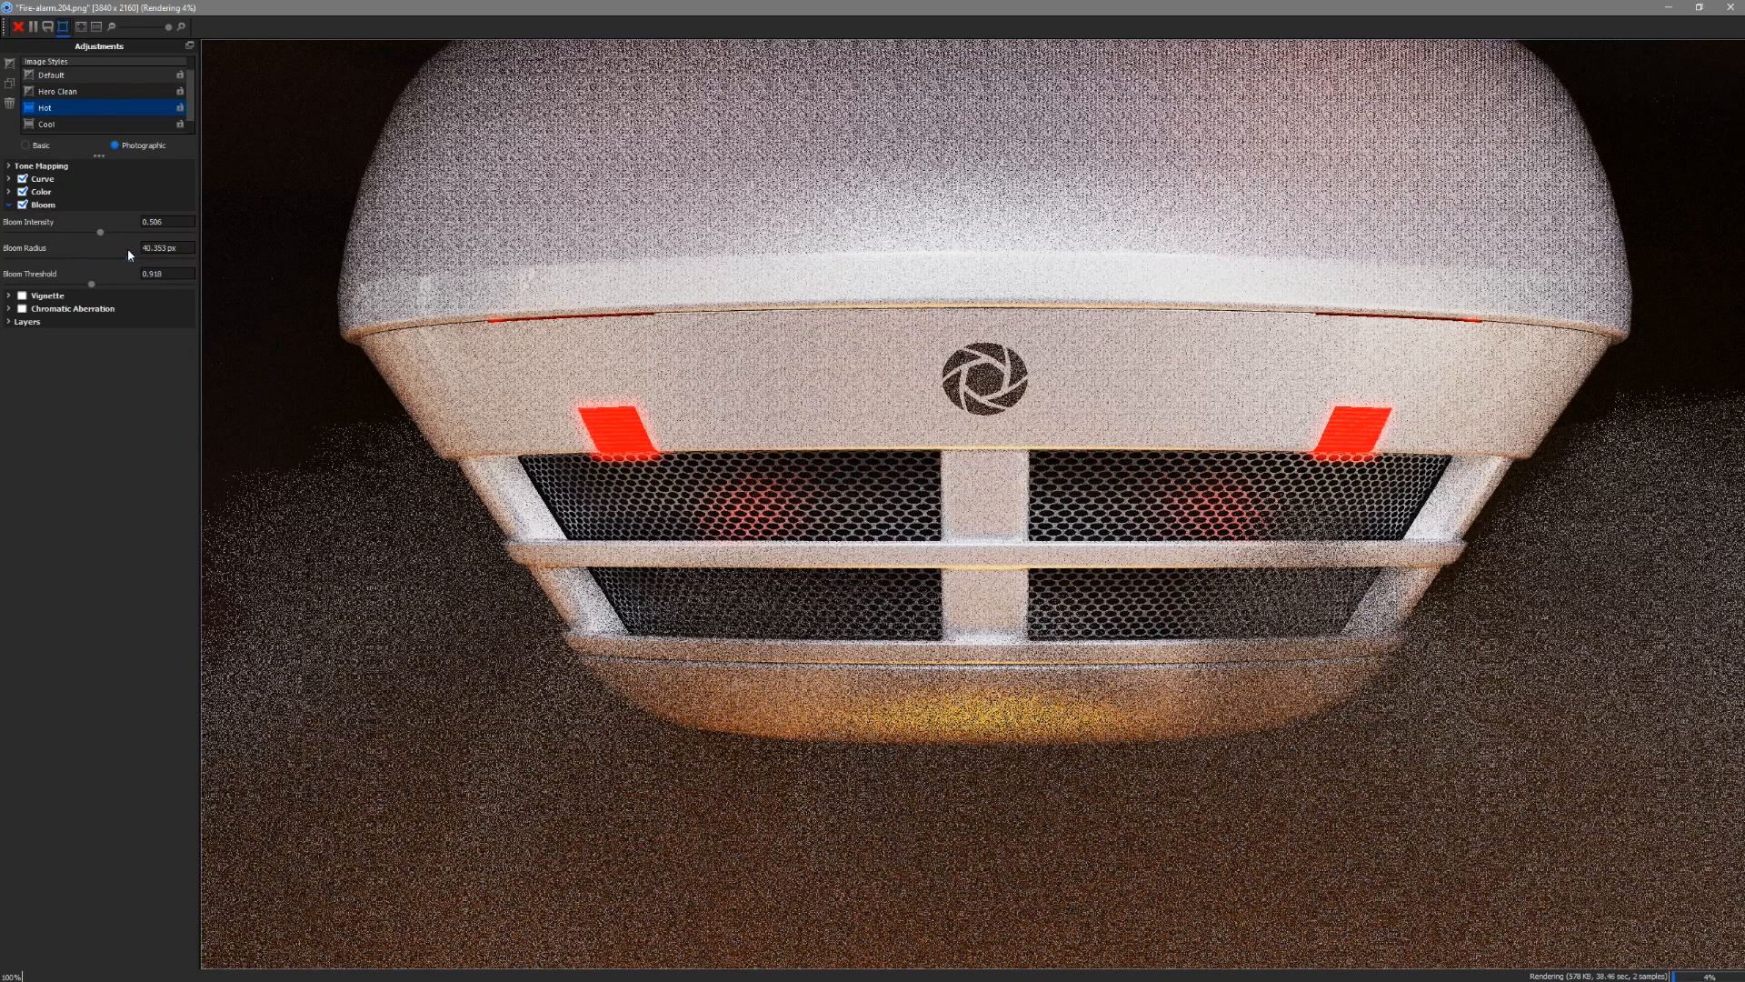